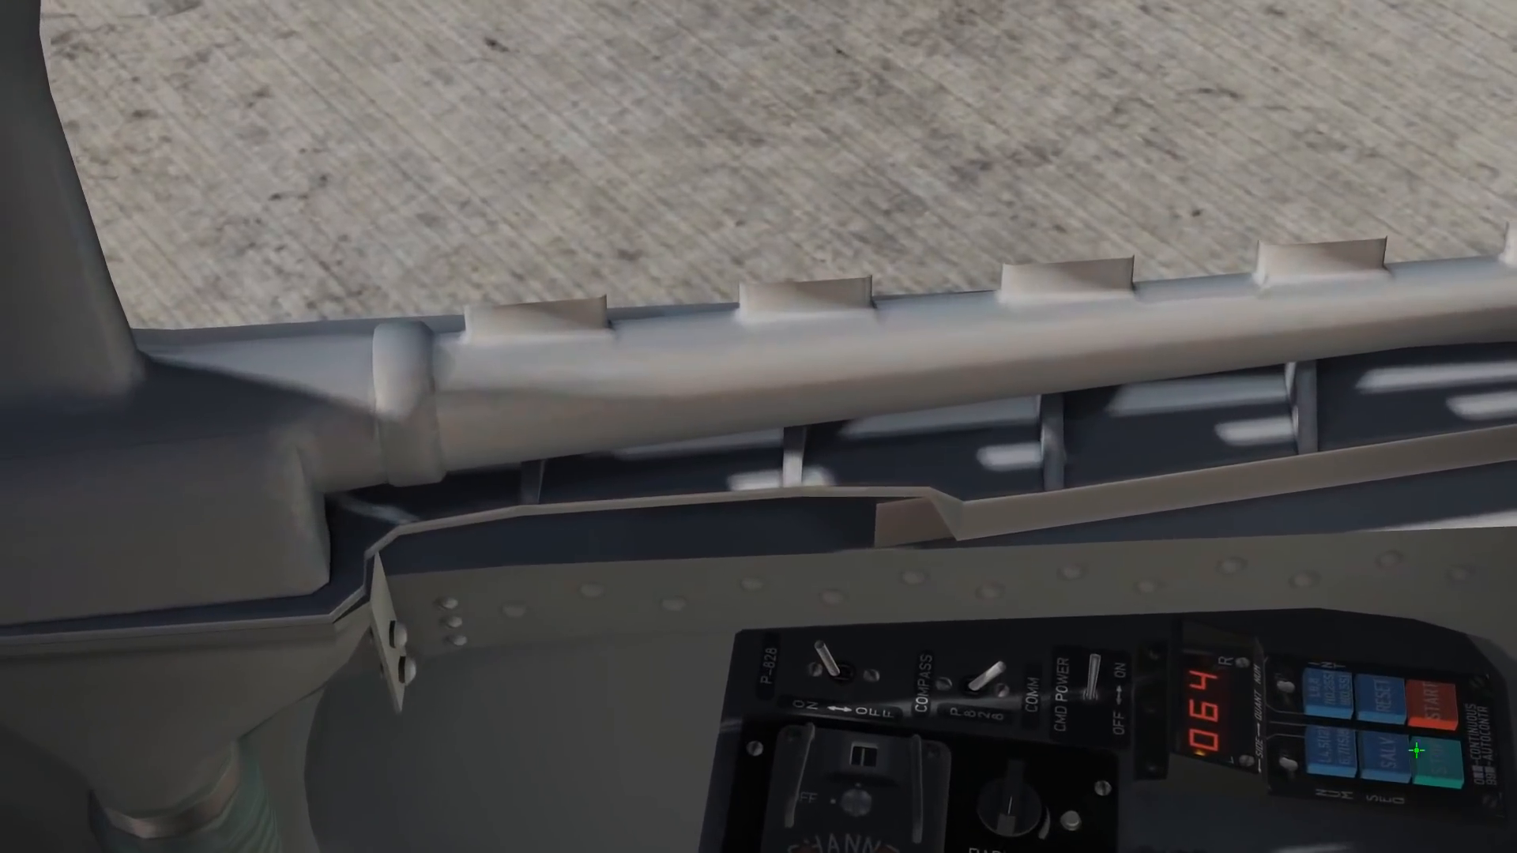
mouse_move(719, 795)
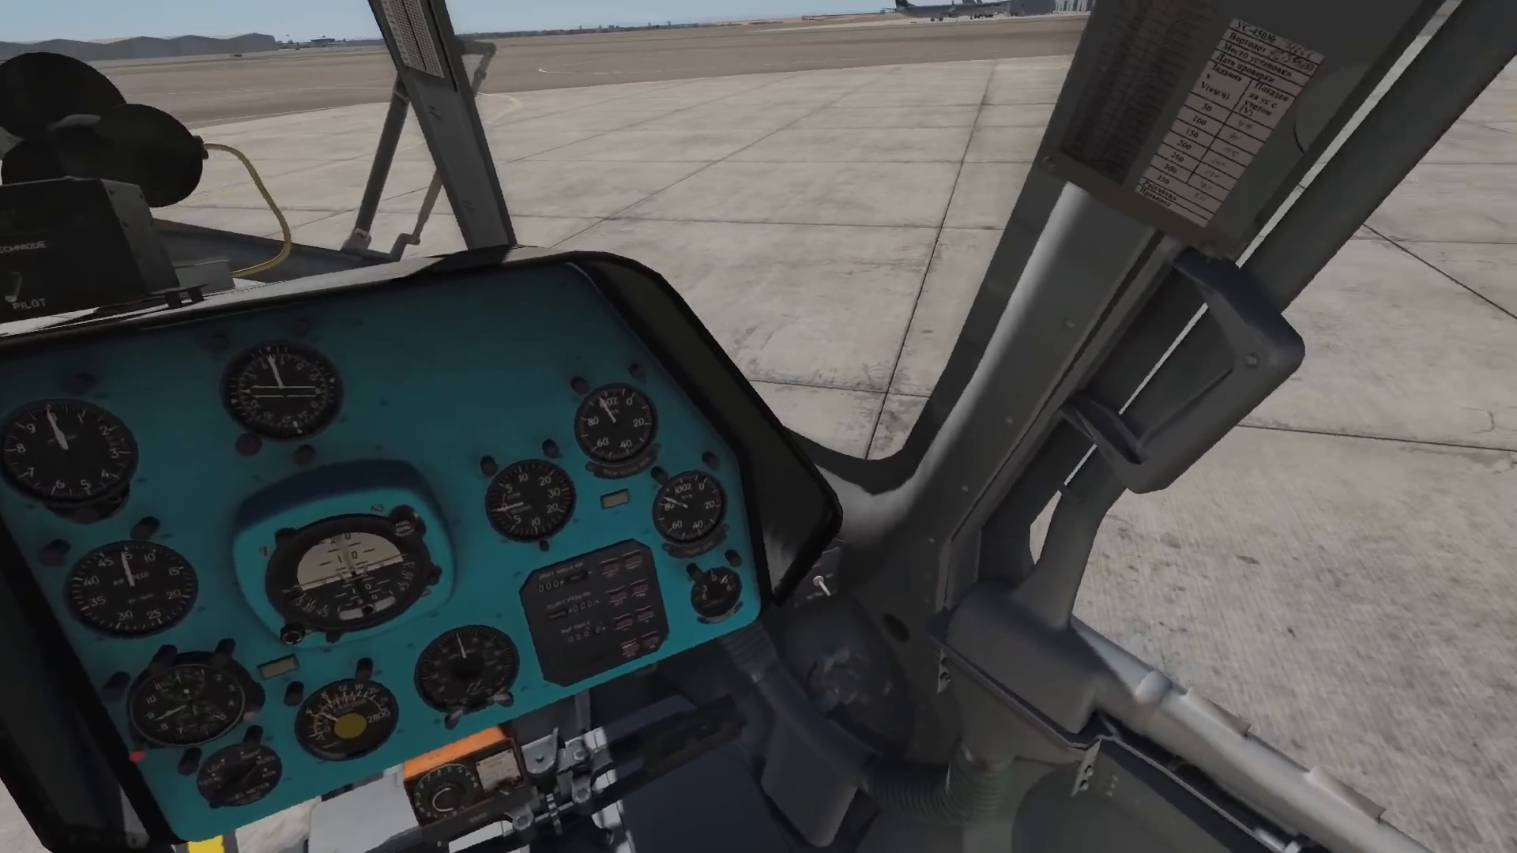
mouse_move(758, 427)
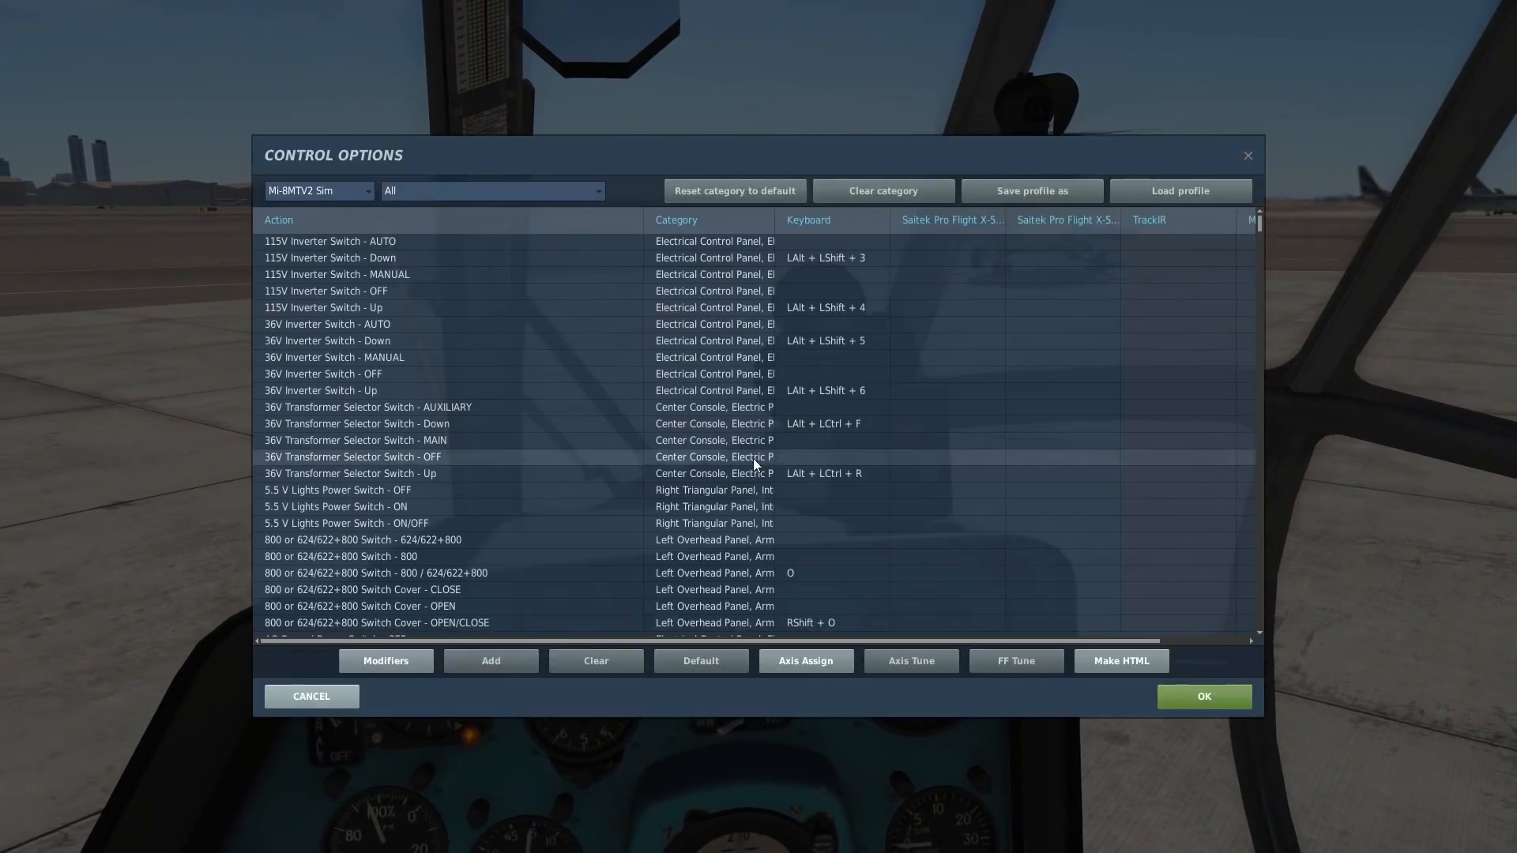
Locate the UV-26 Start and Stop Dispensing Button bindings in the Mi-8MTV2 controls list.
scroll("down", 3)
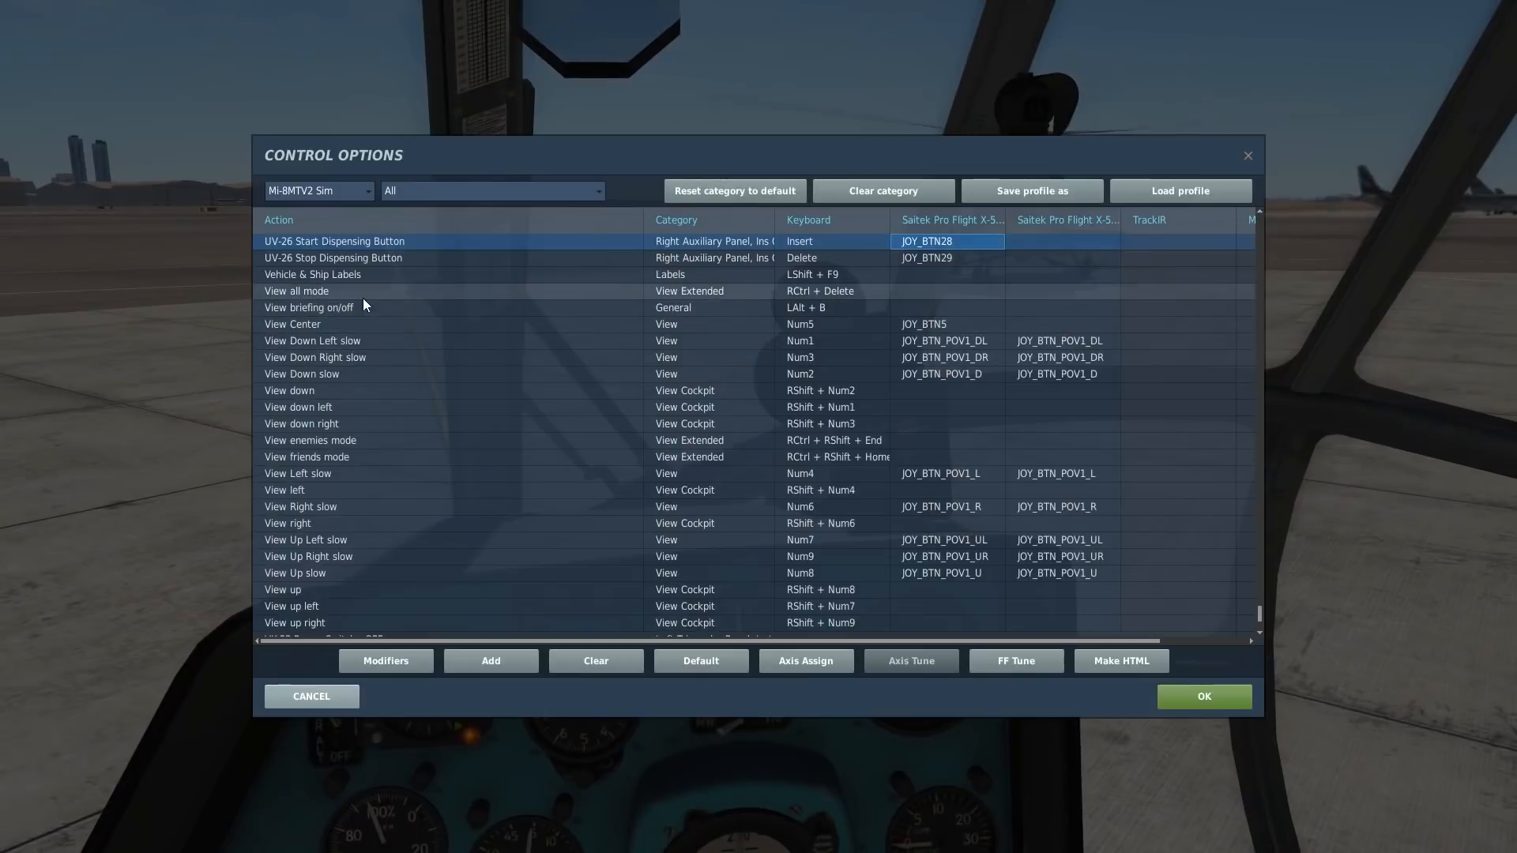
mouse_move(343, 268)
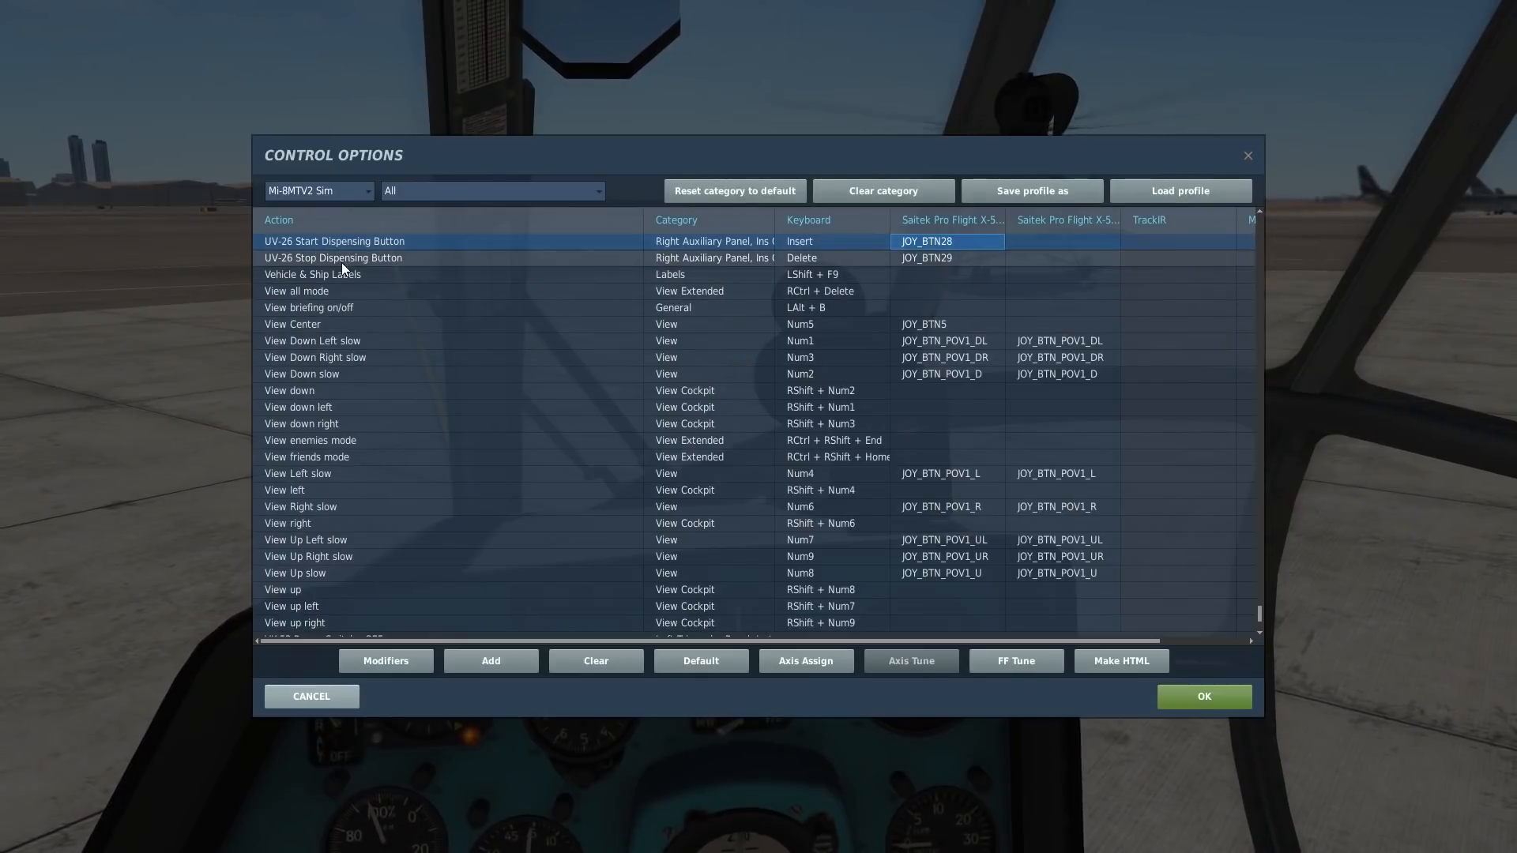
left_click(1203, 696)
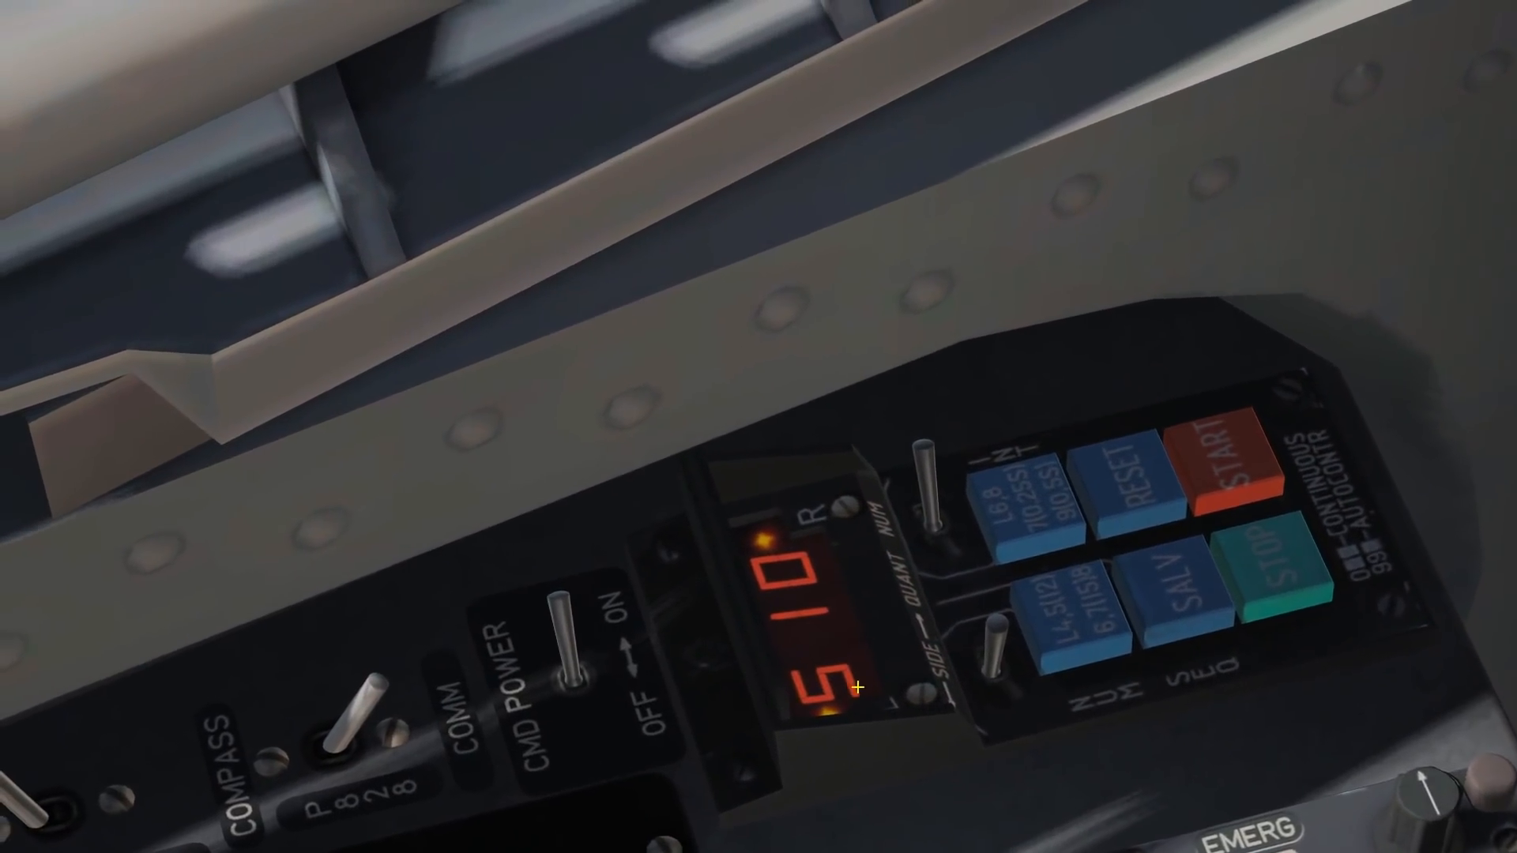
mouse_move(855, 687)
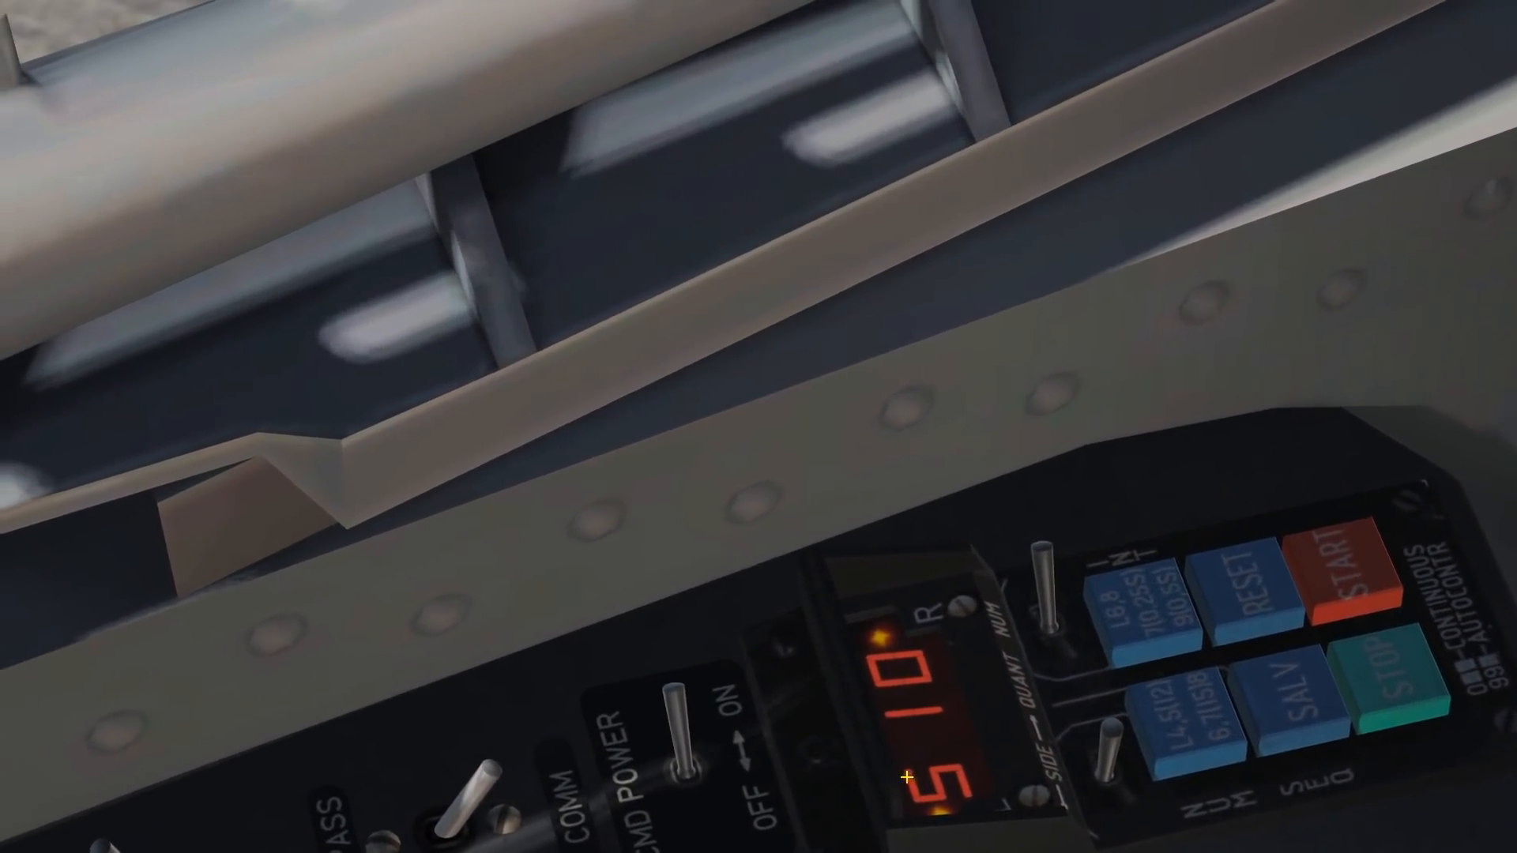